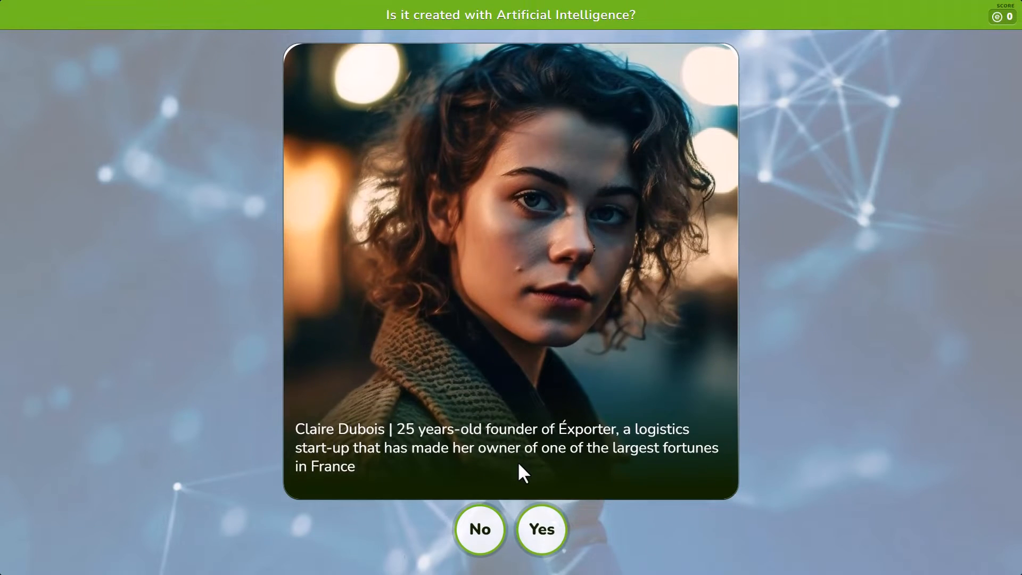
Try the AI creator with the title 'The' and answer the sample cards such as Cuatrecasas Tower.
click(540, 529)
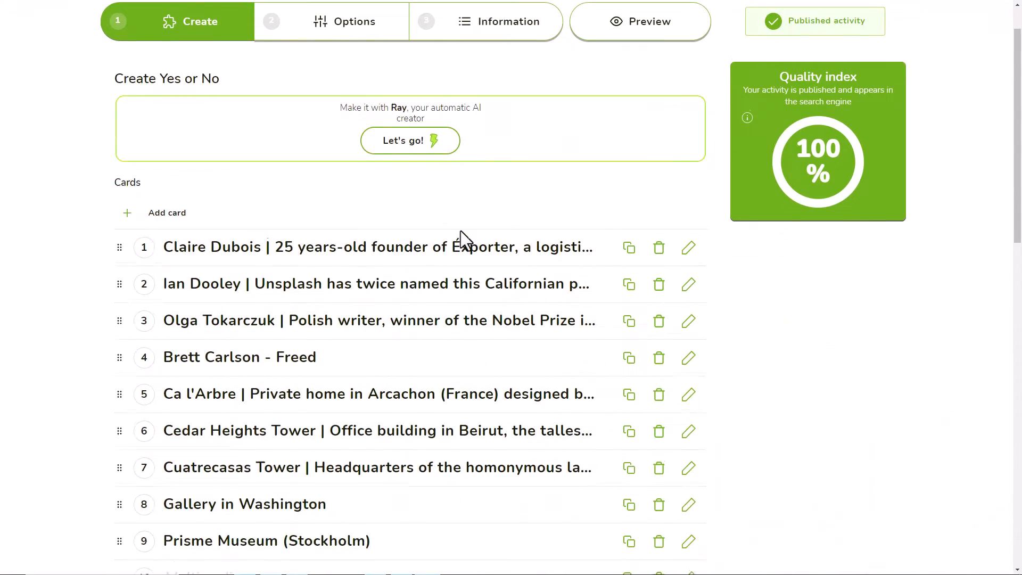
click(410, 141)
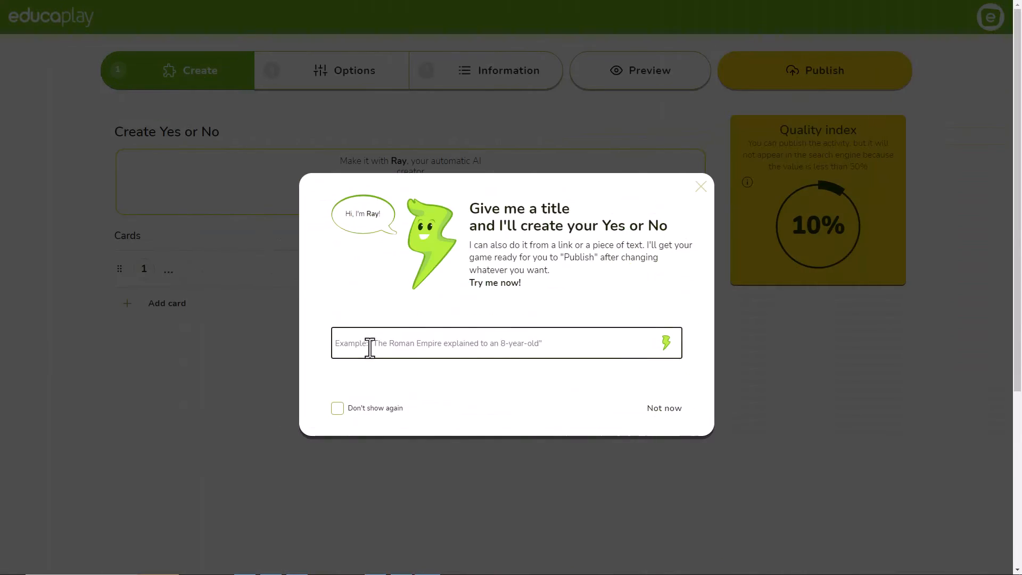
text(The A)
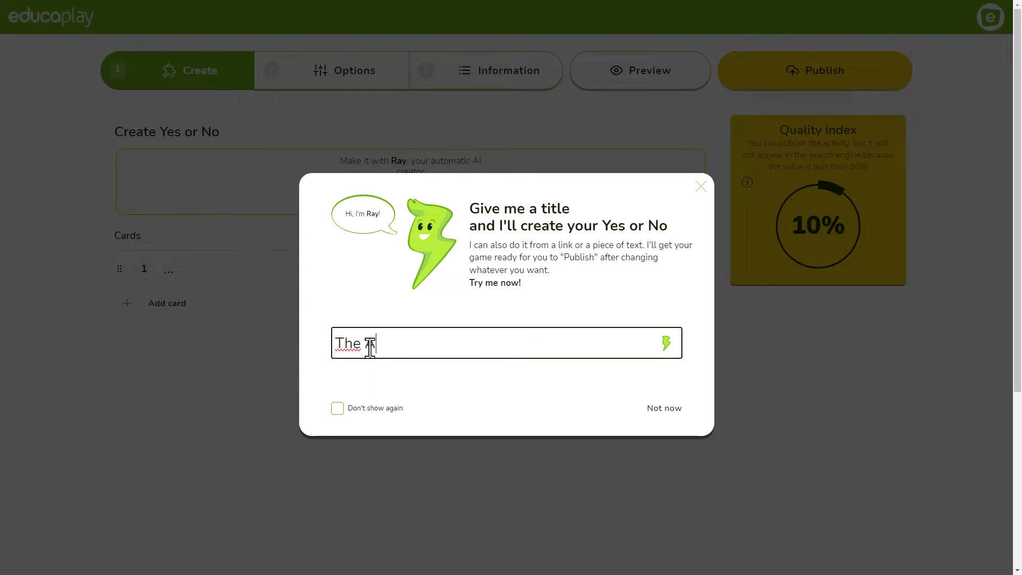
click(666, 342)
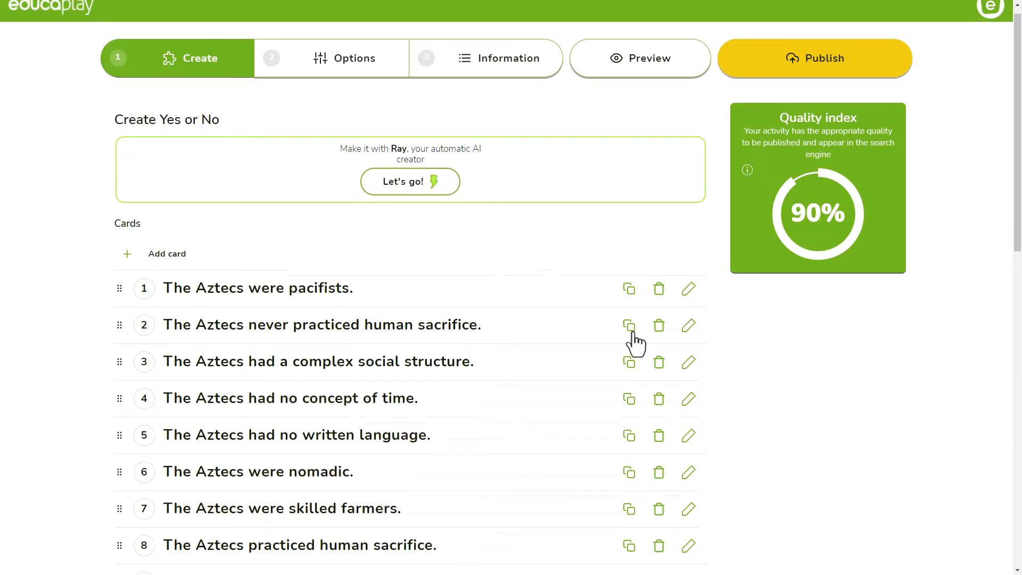
click(640, 57)
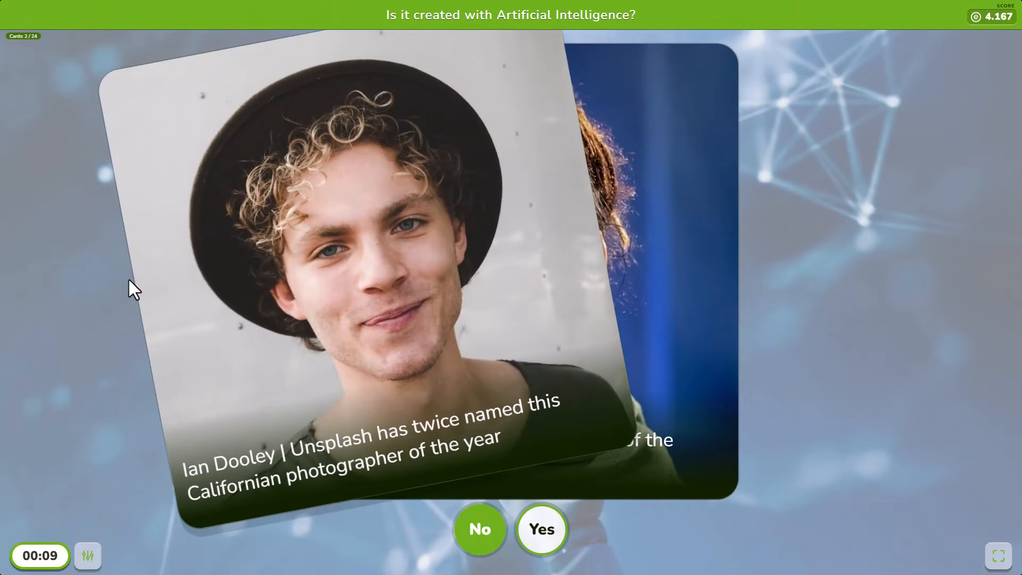
click(541, 529)
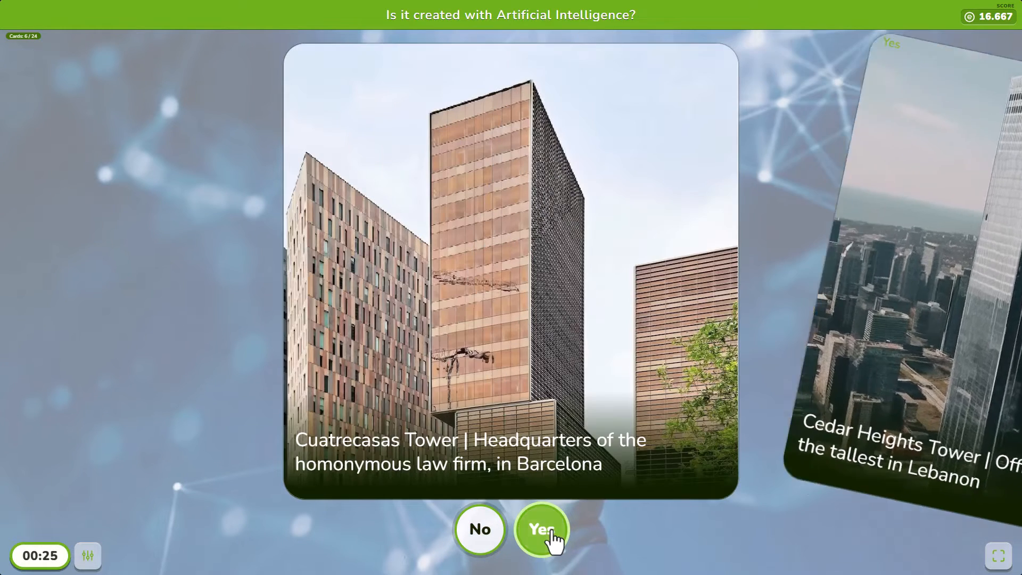
click(542, 529)
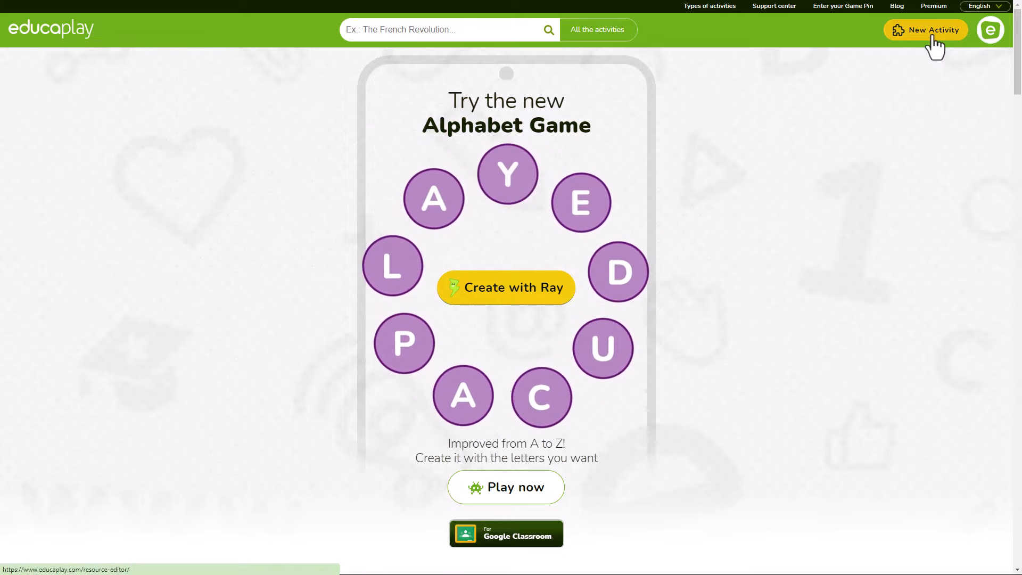
Create a new Yes or No activity, generate cards from 'The Aztec culture', and publish it.
click(925, 30)
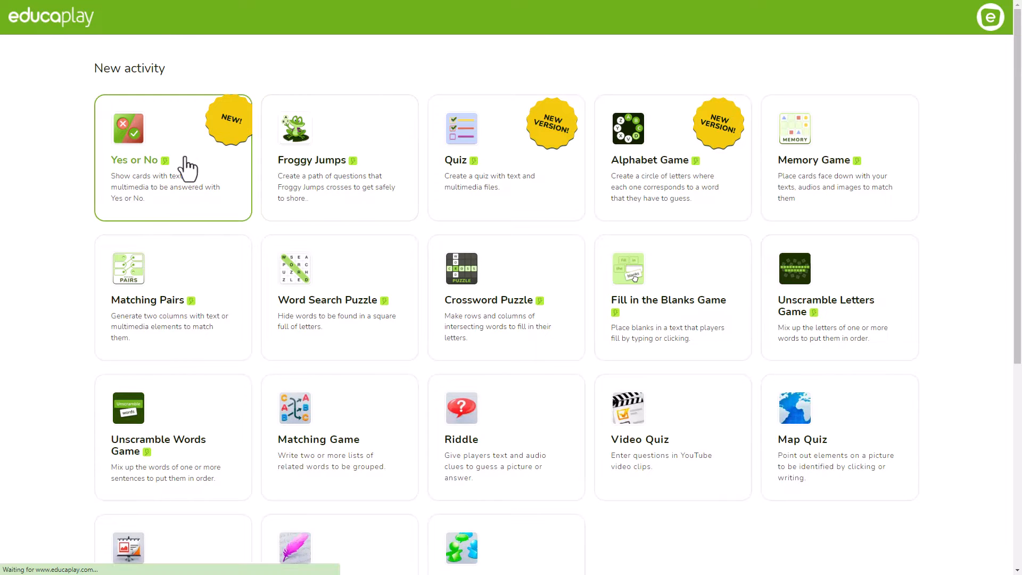
click(135, 160)
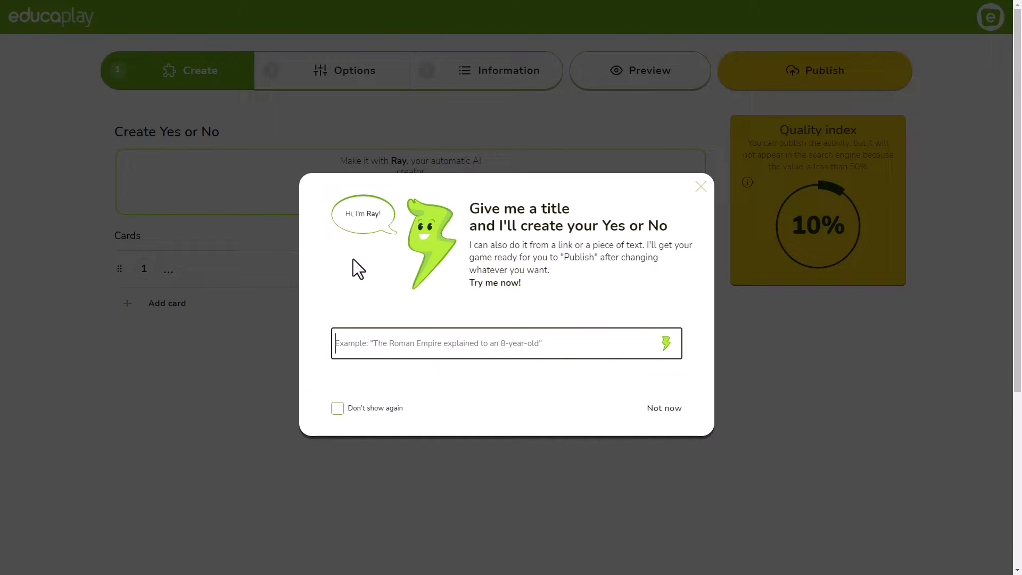
text(The Aztec culture)
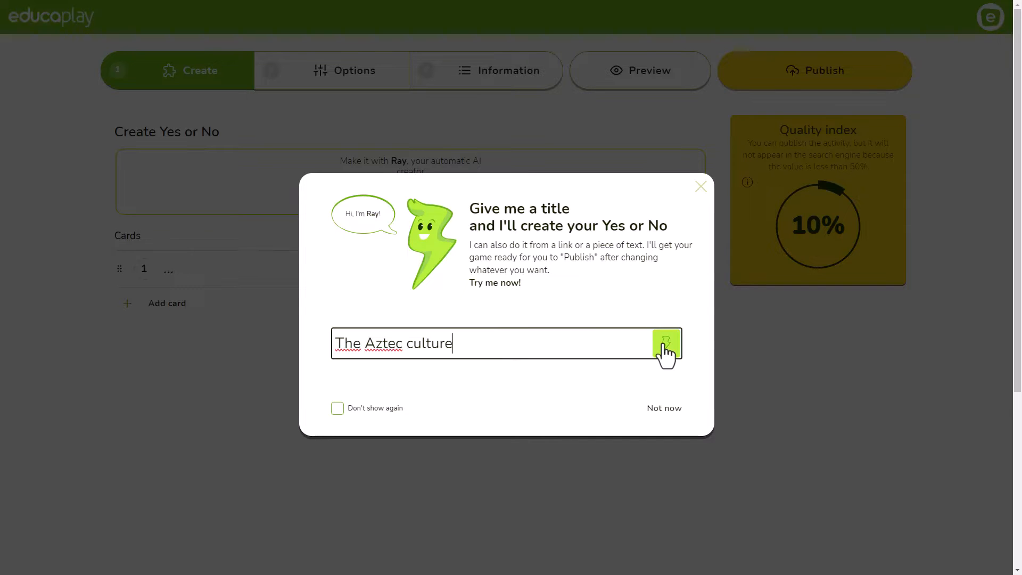
click(666, 344)
text(The Aztecs lived in what nowadays is Mexico)
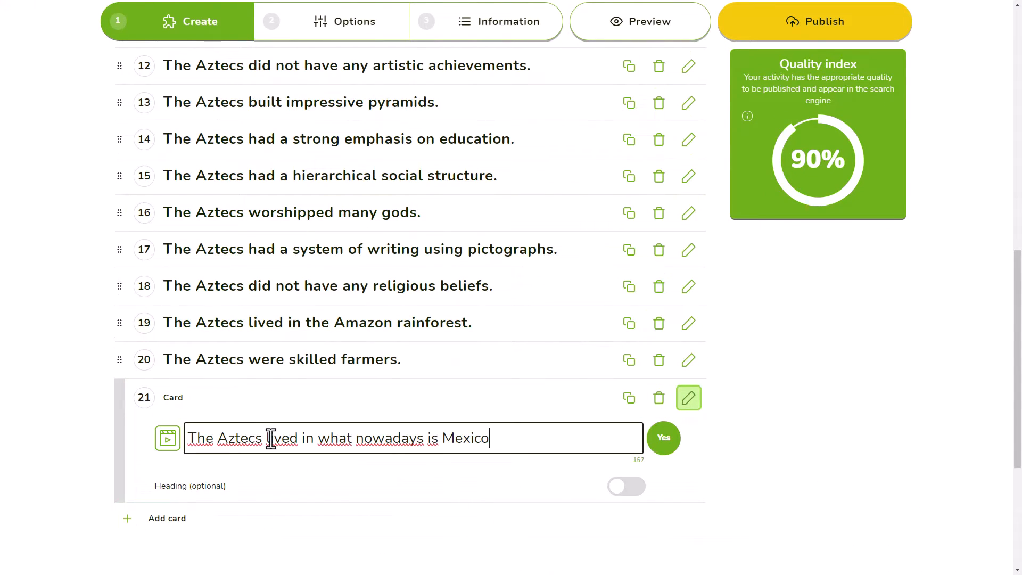
click(813, 21)
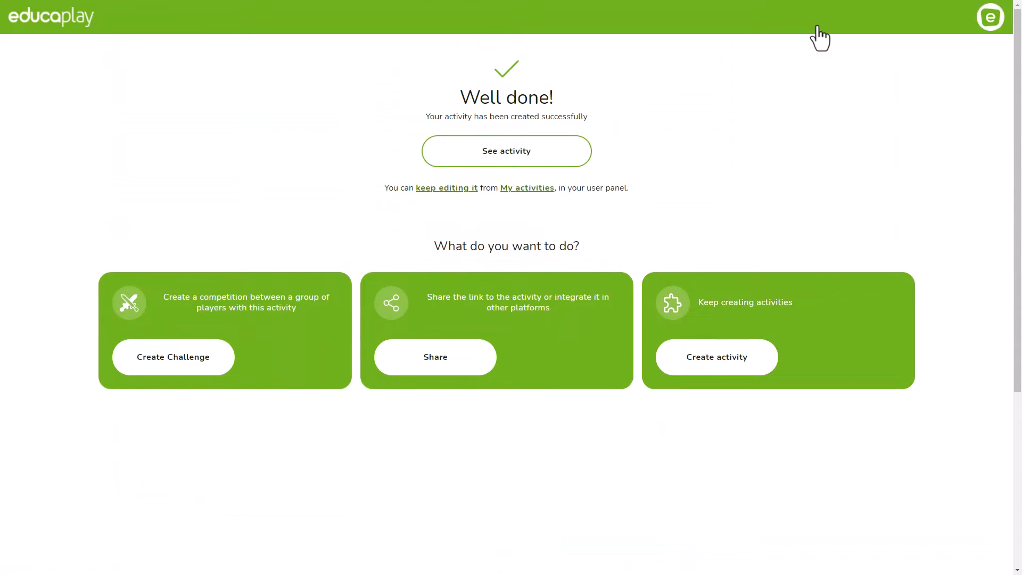
click(716, 357)
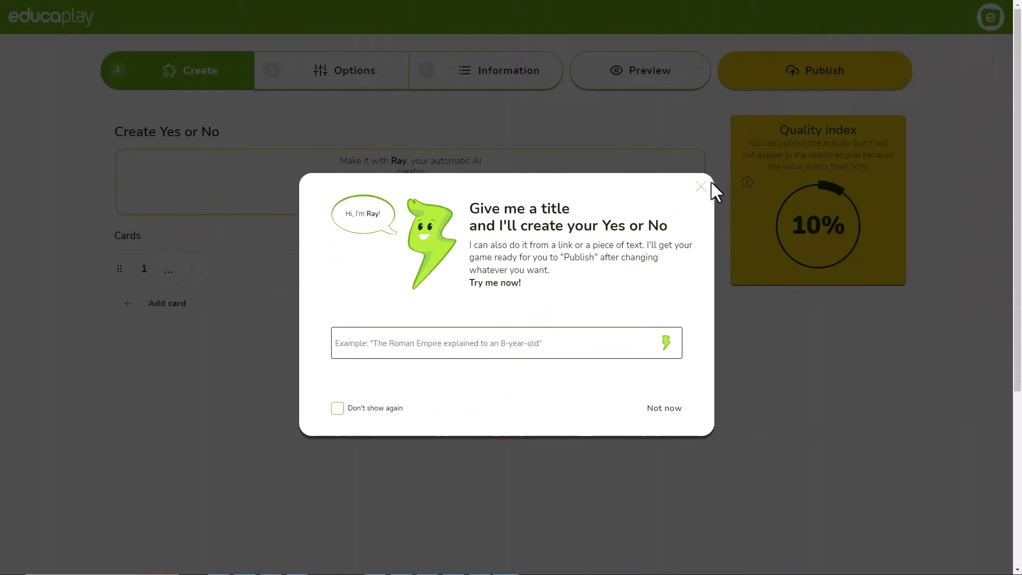
Dismiss the Ray prompt and save the recorded audio to the third card.
click(700, 187)
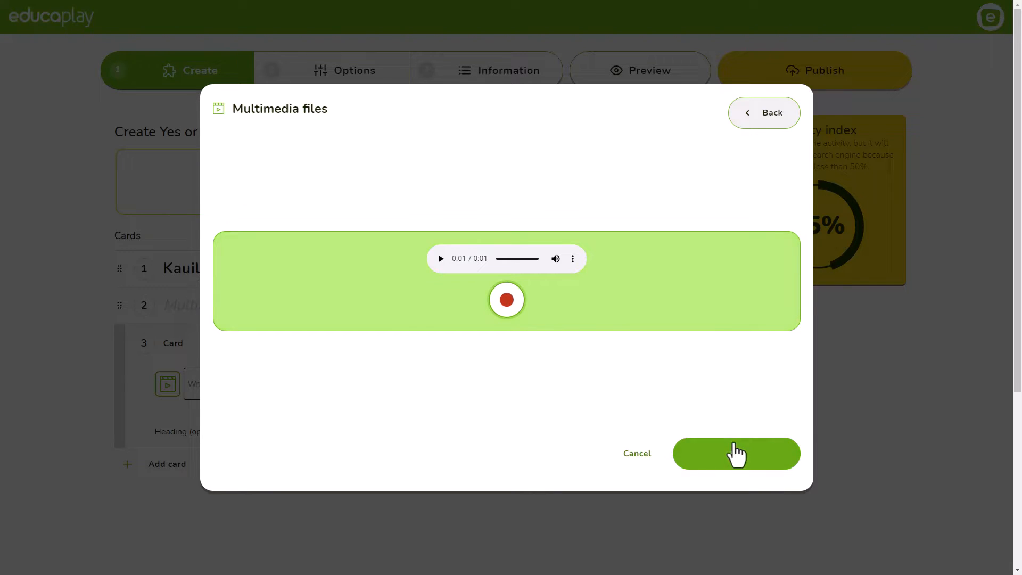
click(736, 453)
text(Quetzalcoatl)
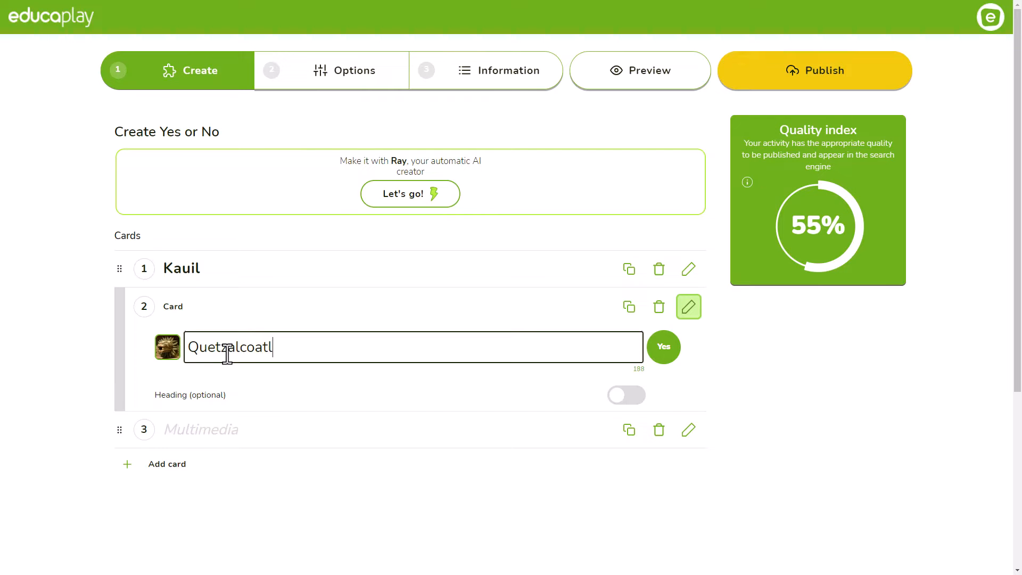
Enable card 2's heading 'Is it an Aztec god?' and cycle its answer through No to Both.
click(638, 71)
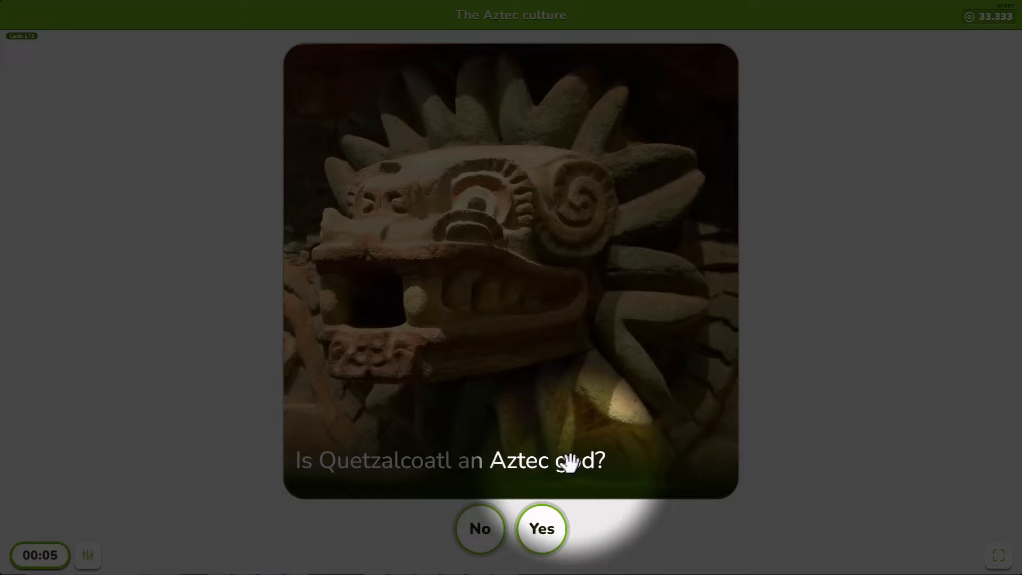
click(541, 529)
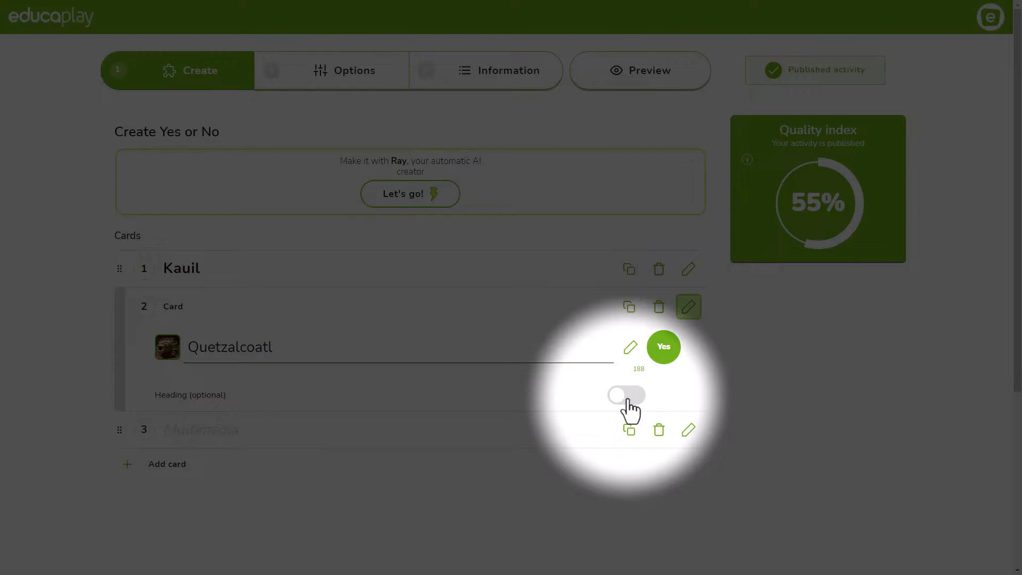
click(638, 70)
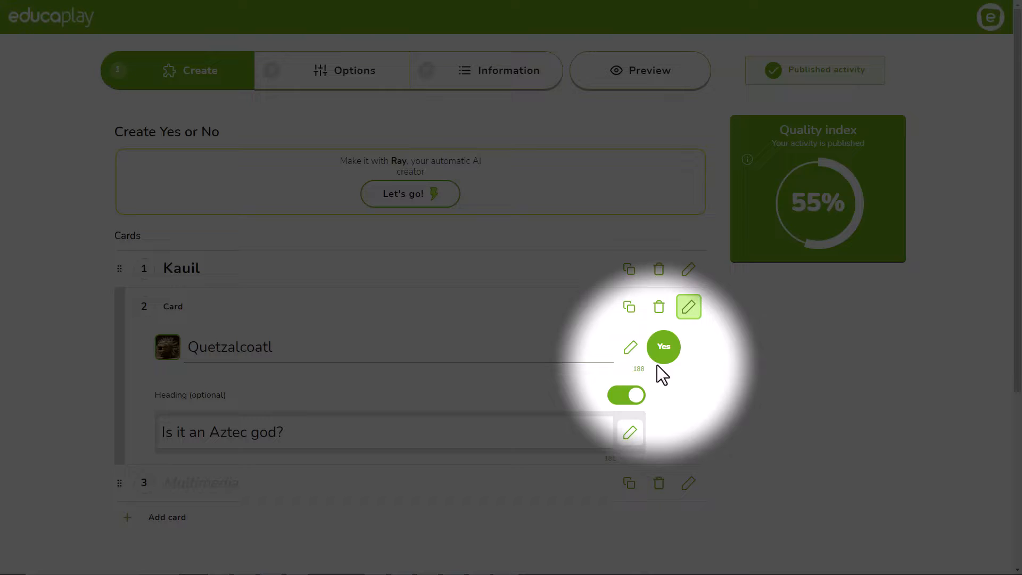
click(663, 346)
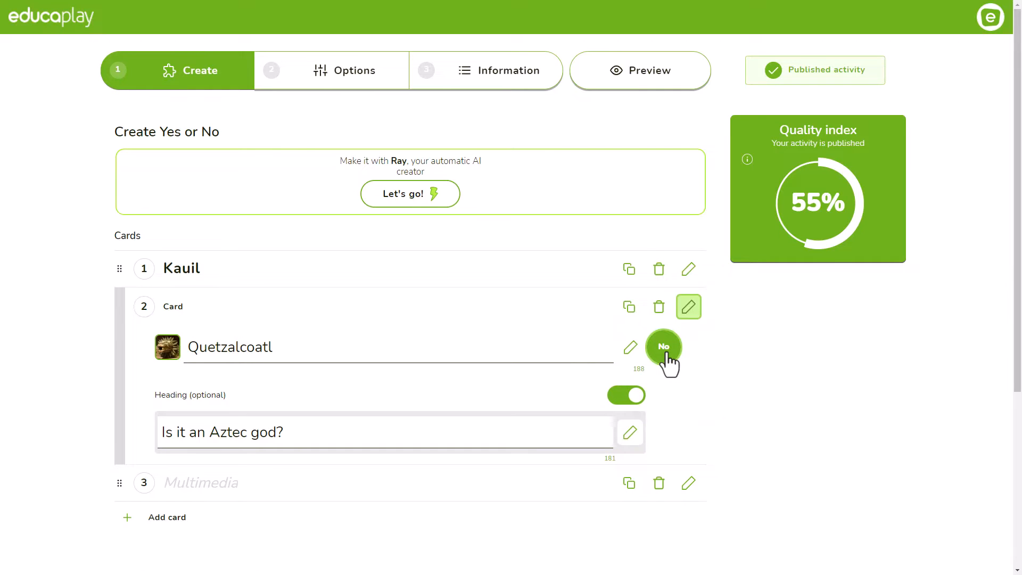
click(639, 70)
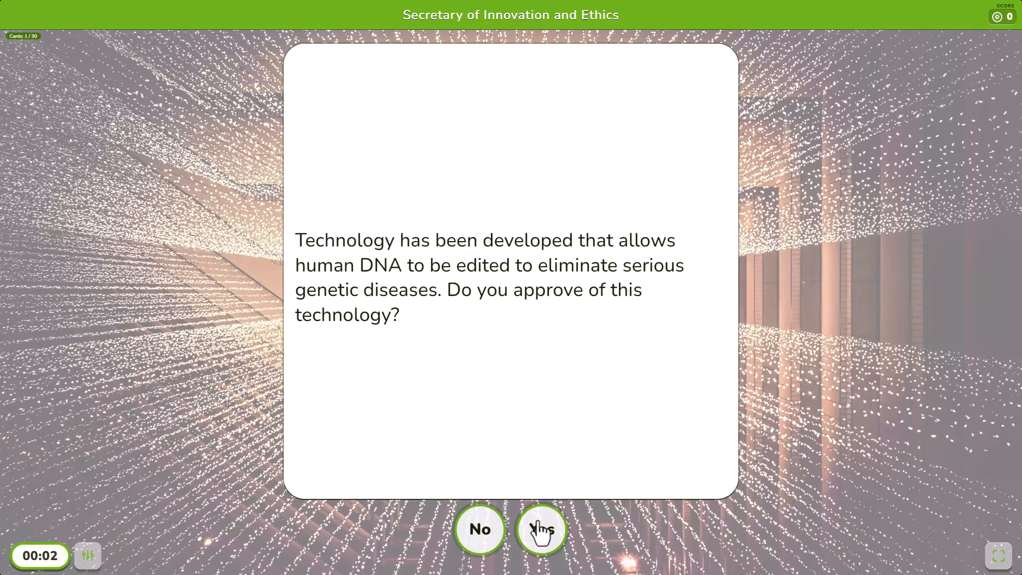
Answer the DNA editing and autonomous AI decisions preview cards.
click(541, 529)
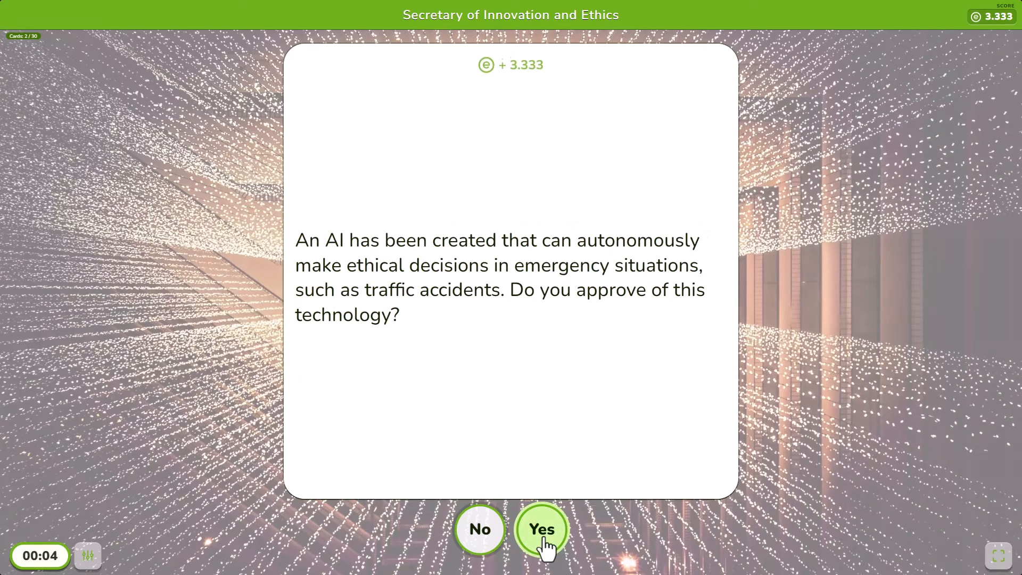
click(542, 529)
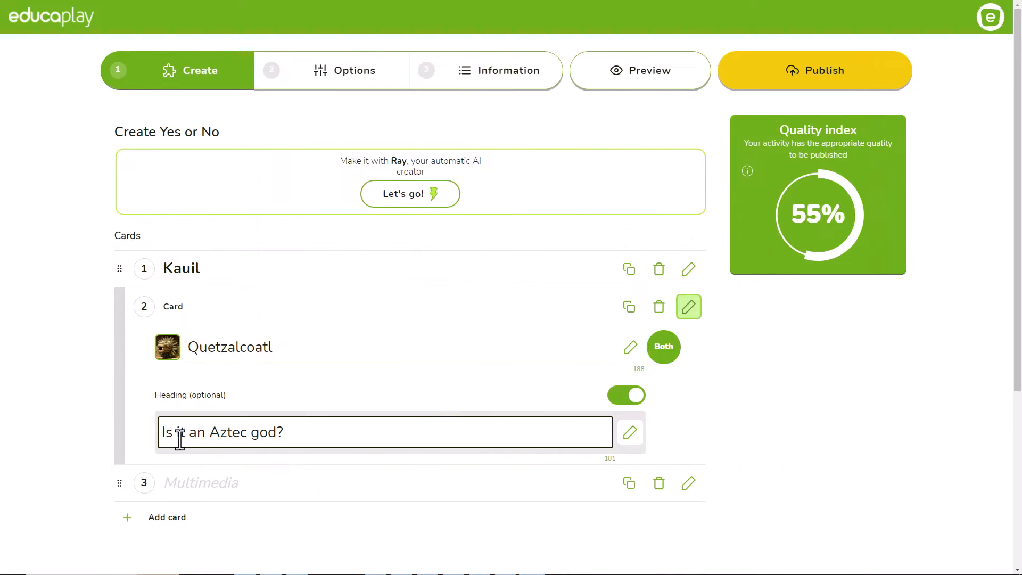
mouse_move(500, 71)
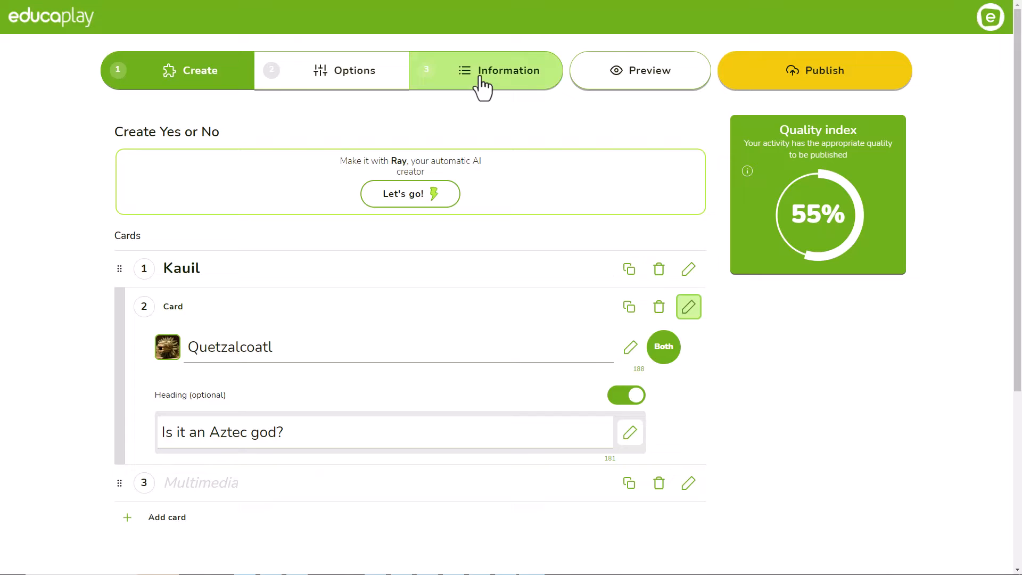
Publish the activity, copy its share link, and close the sharing window.
click(499, 71)
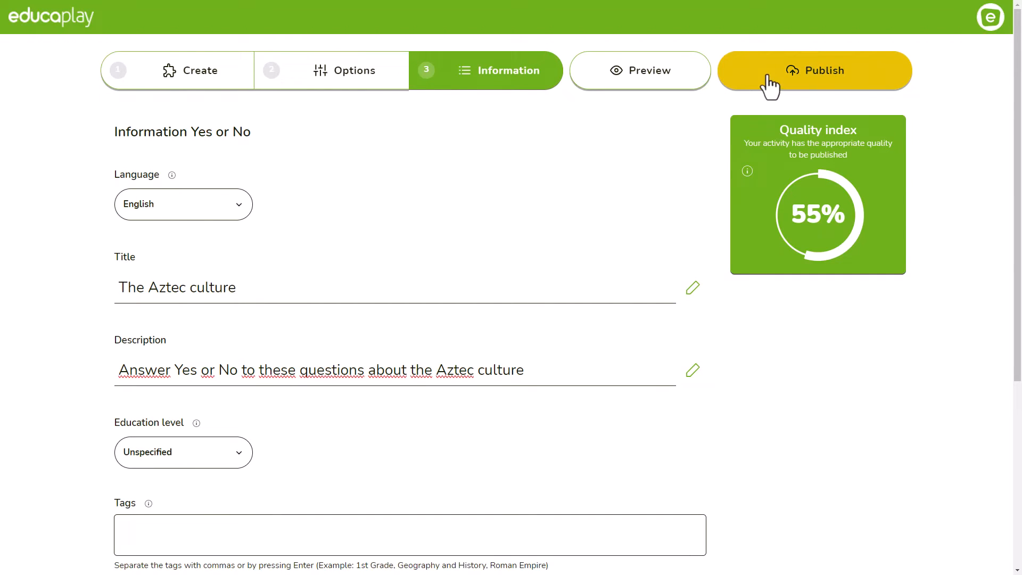
click(812, 70)
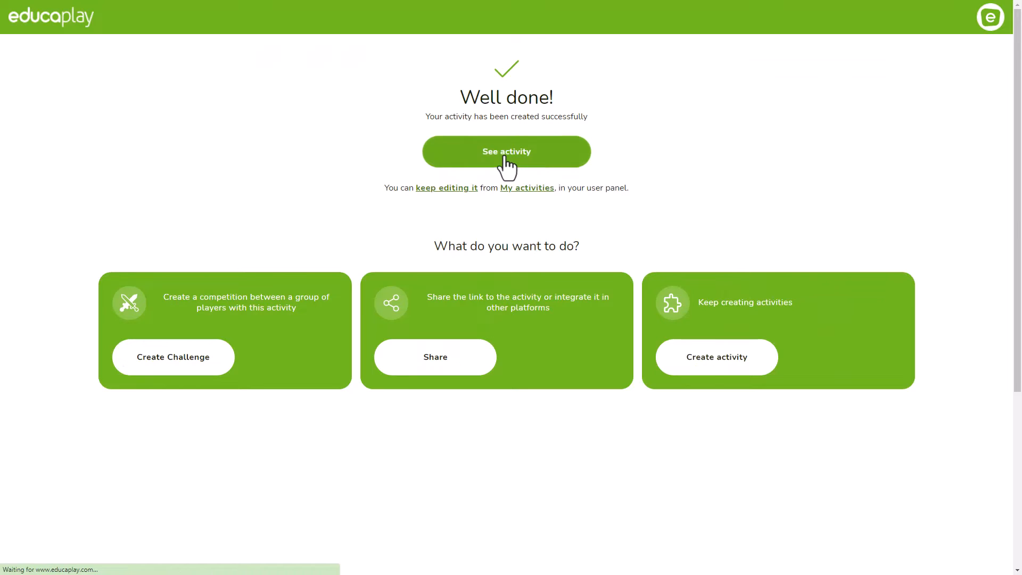
click(505, 152)
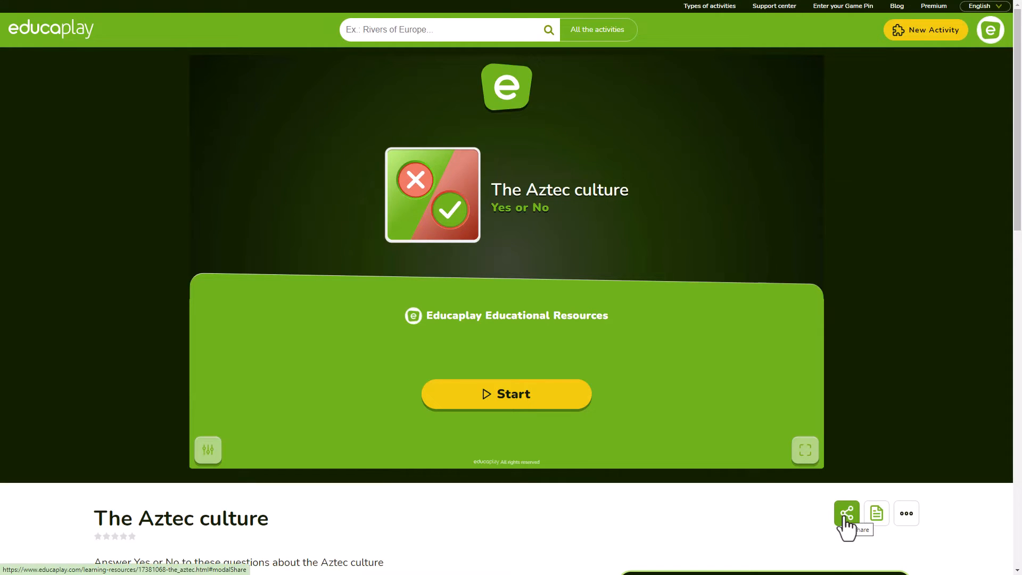
click(846, 513)
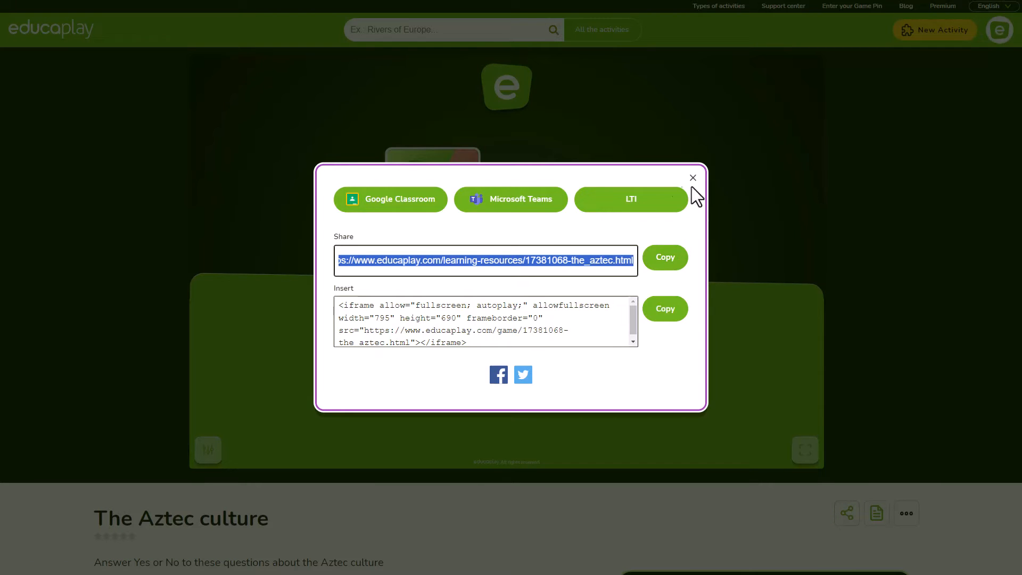
click(692, 178)
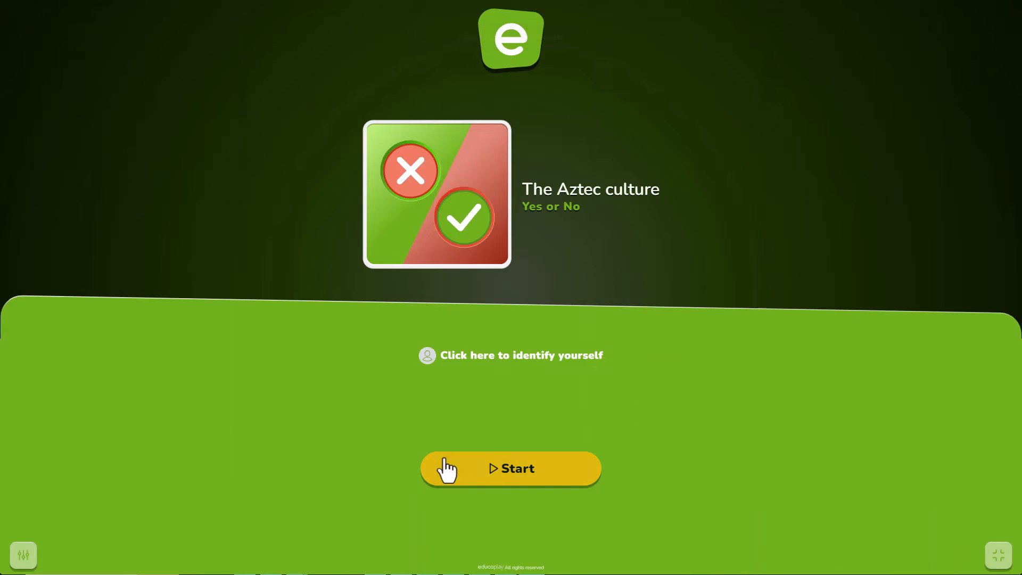
mouse_move(532, 368)
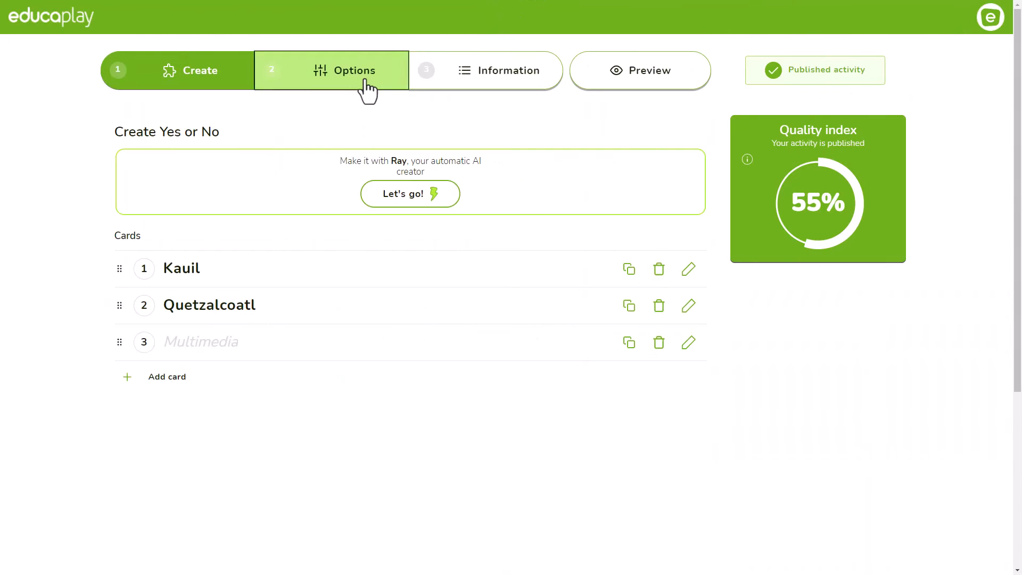
Enable limited lives in Options and settle the count at 5.
click(354, 70)
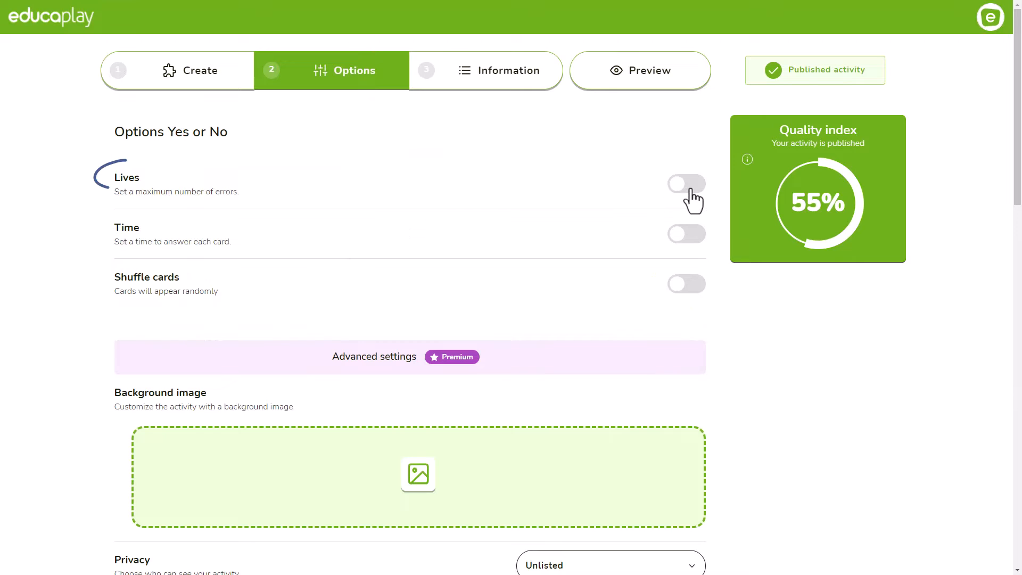
click(686, 184)
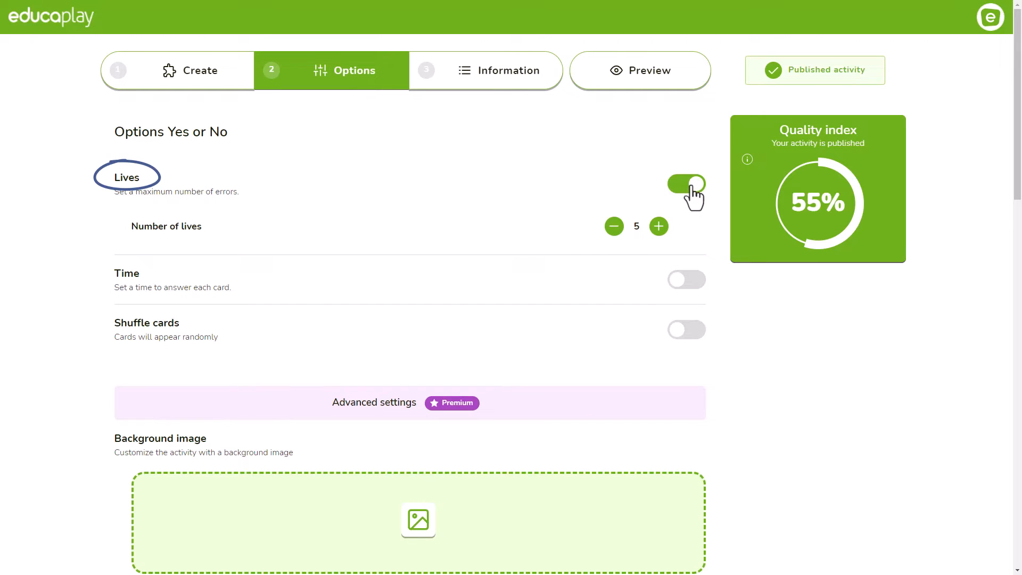
click(658, 226)
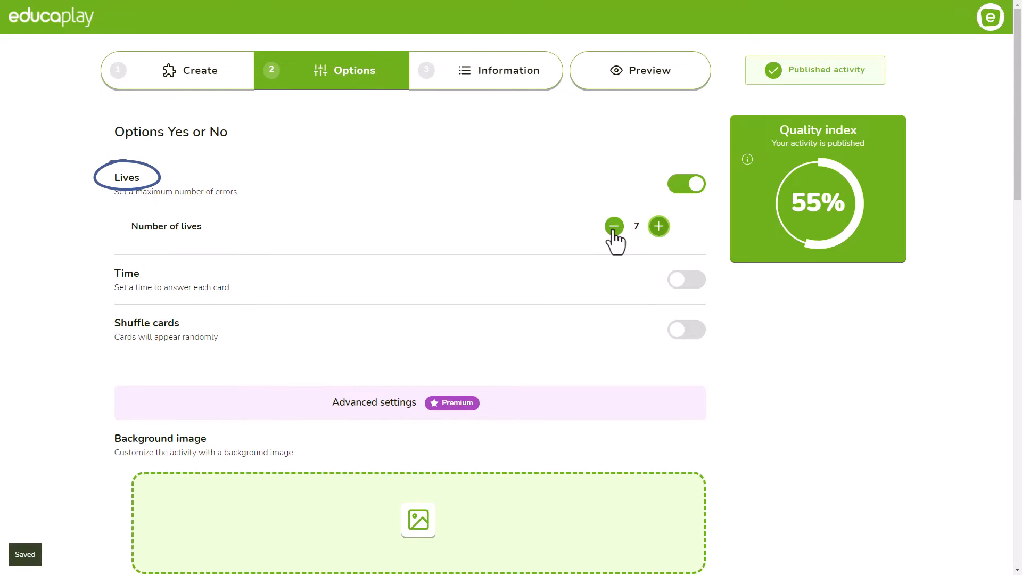
click(613, 226)
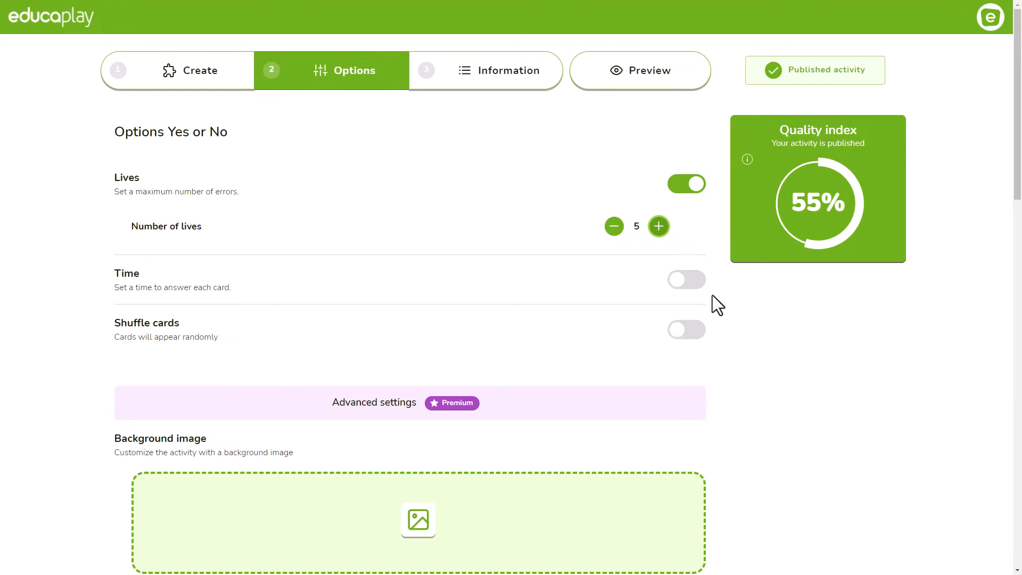
Enable a 20-second limit per card and shuffle the card order.
click(686, 280)
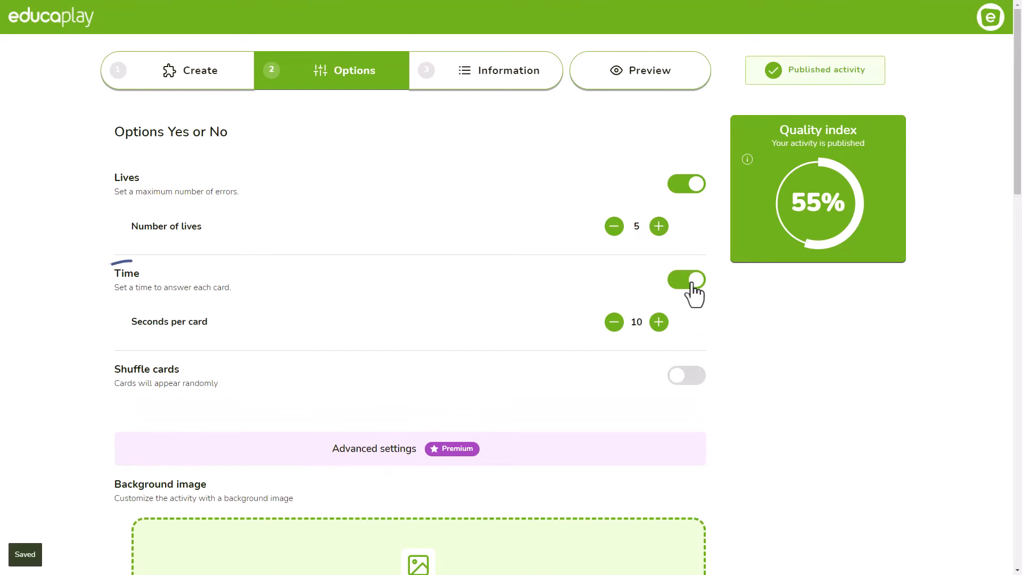
click(636, 322)
text(20)
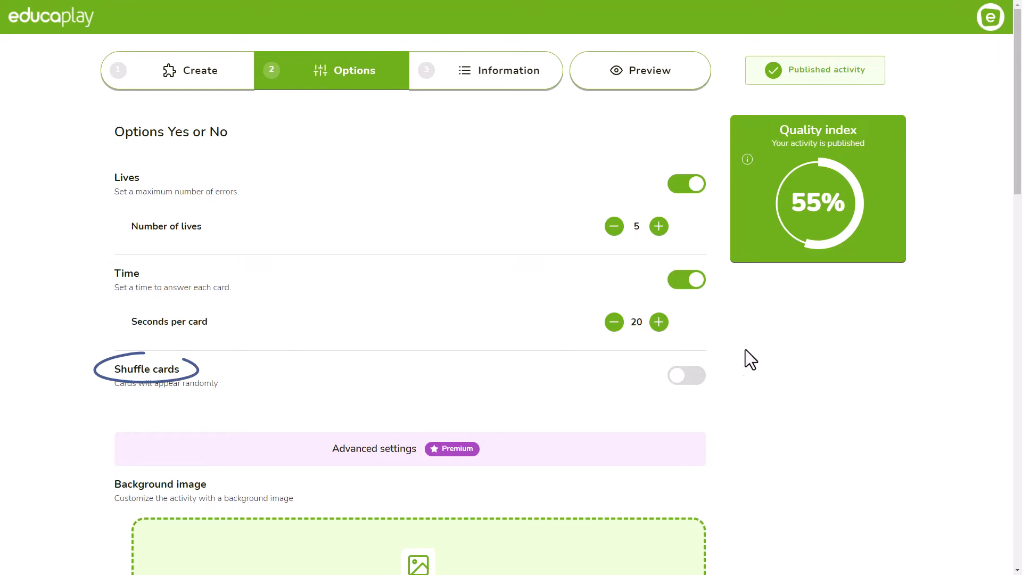
click(685, 376)
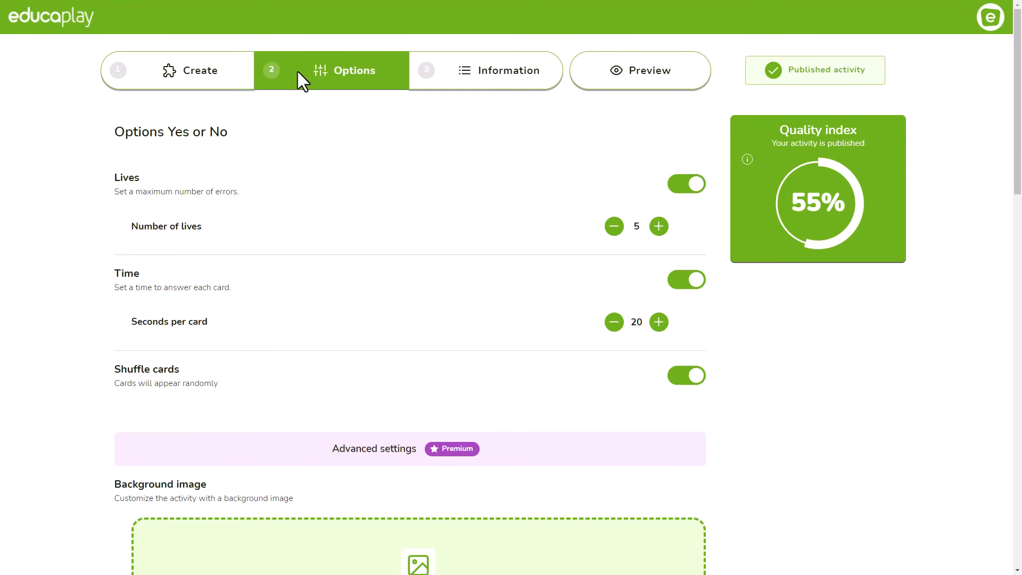
Add a letter-tiles background, set the end message 'The code is 1234.', and hide answers.
scroll(down, 3)
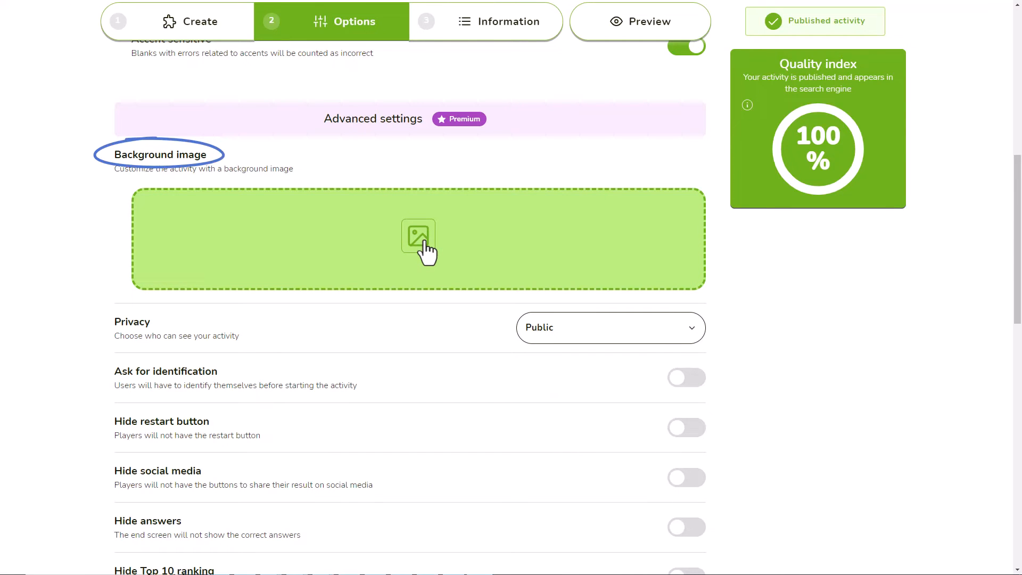
click(417, 236)
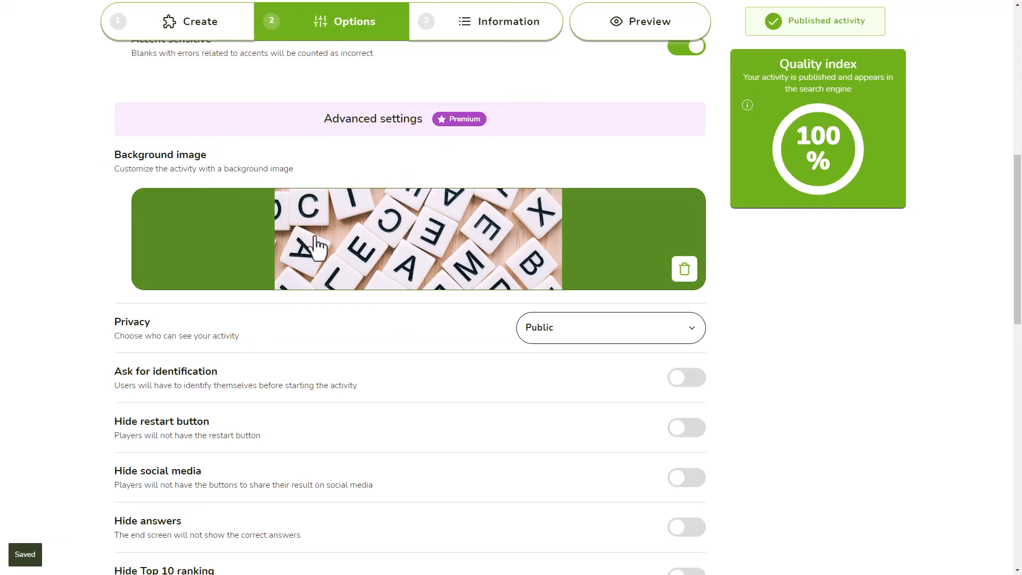
click(609, 327)
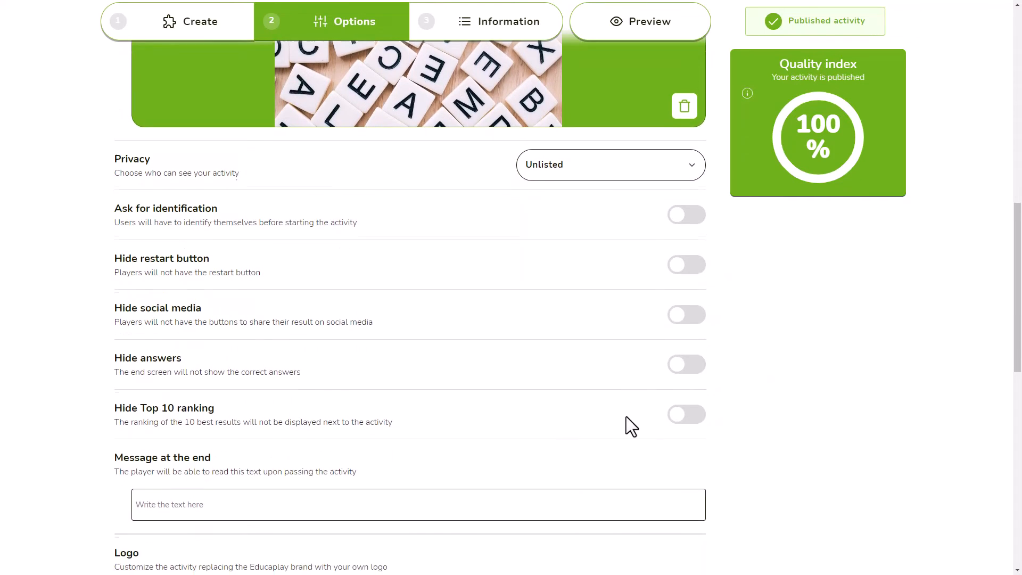
text(The code is 1234.)
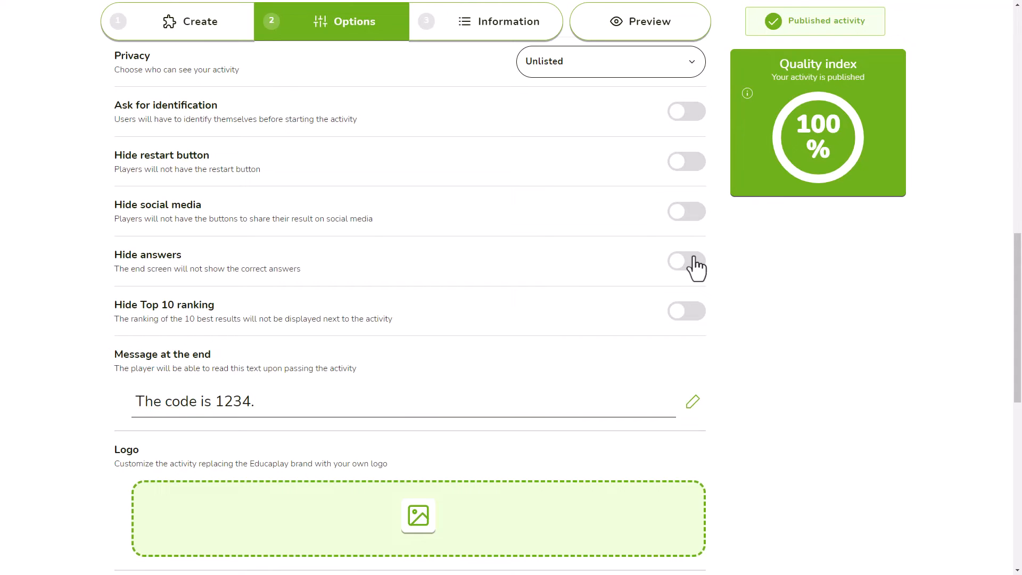
click(685, 261)
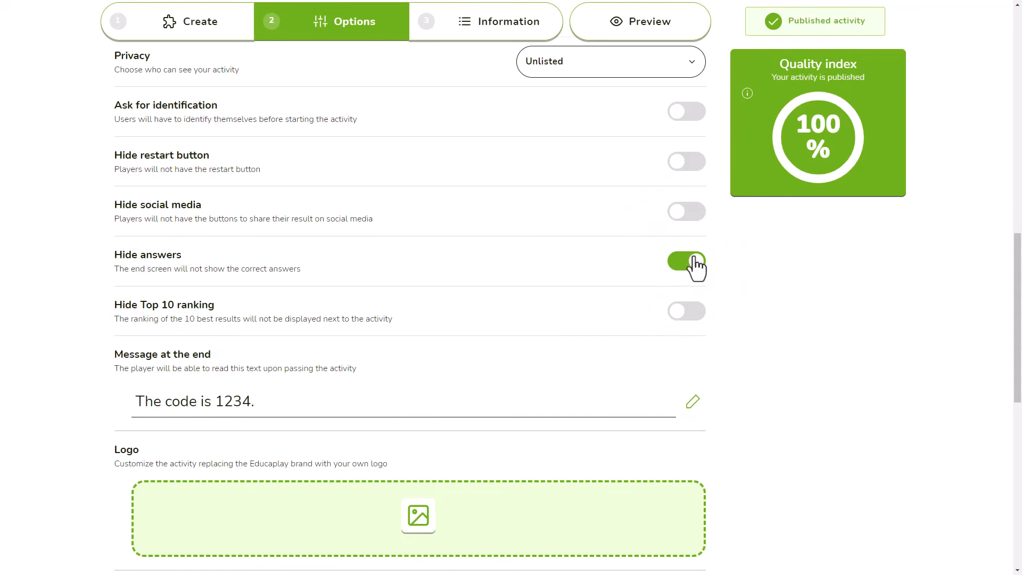
scroll(down, 3)
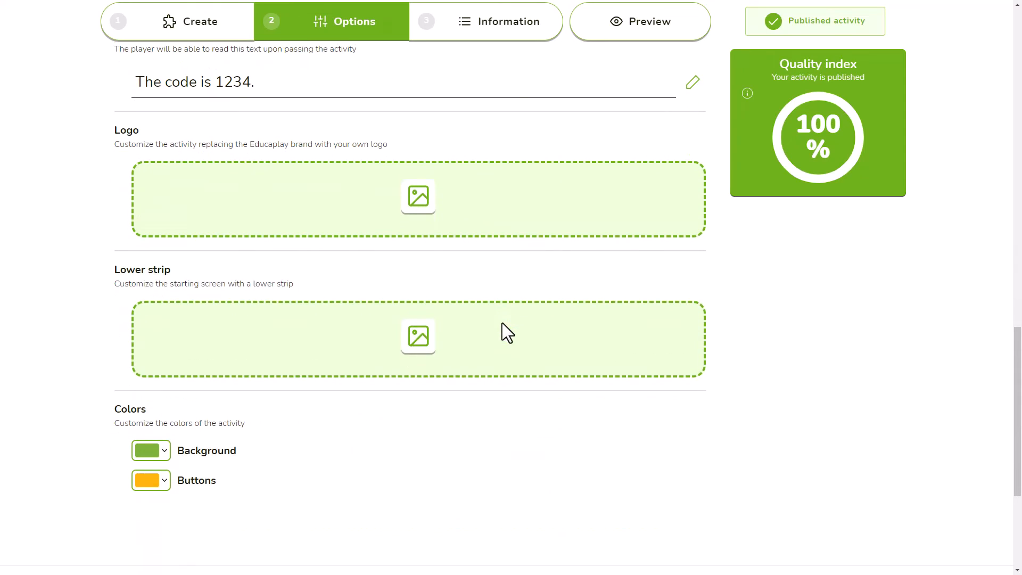
mouse_move(352, 203)
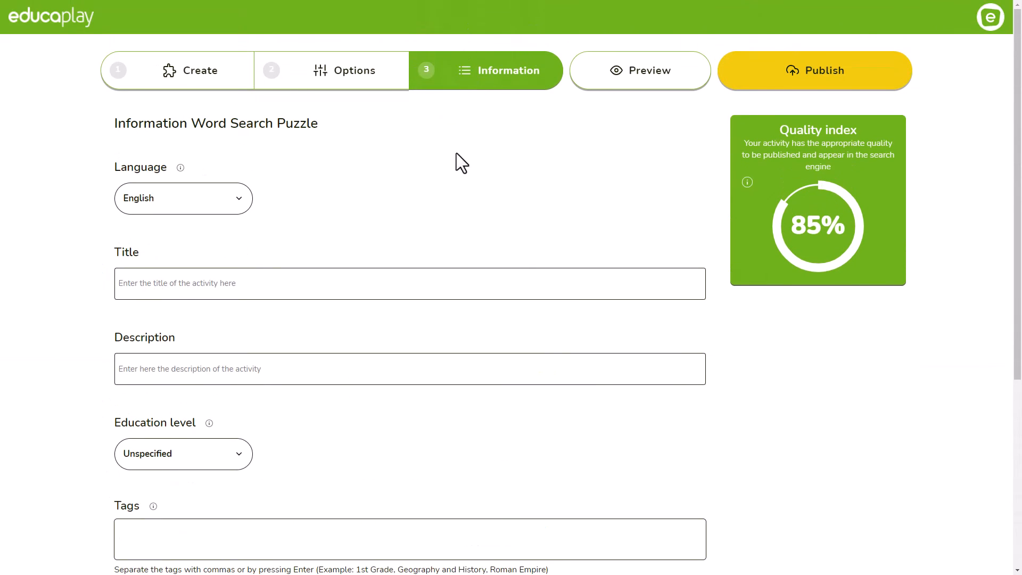
Keep English as the language and add tags tag1 and tag2.
click(183, 198)
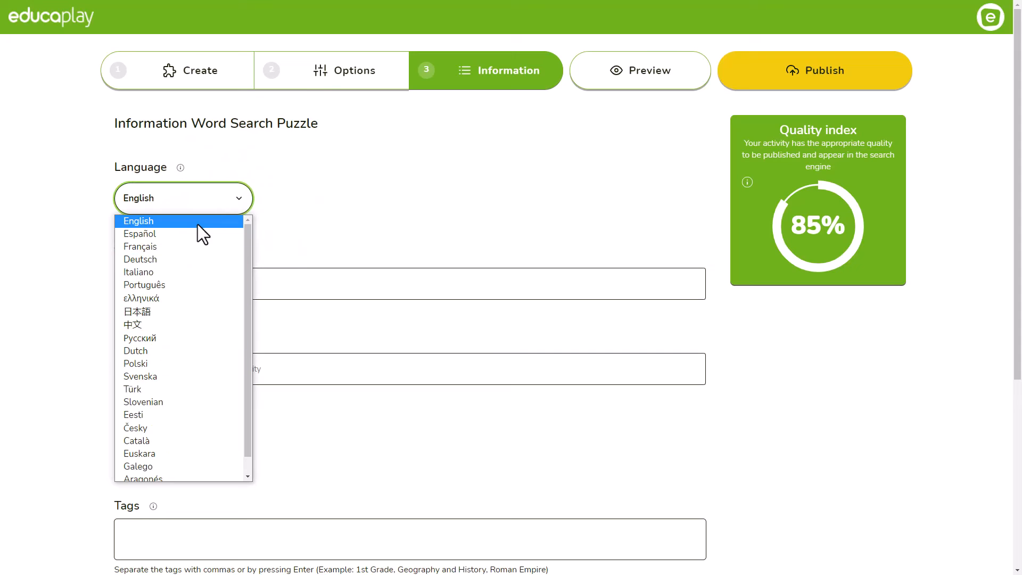
click(138, 220)
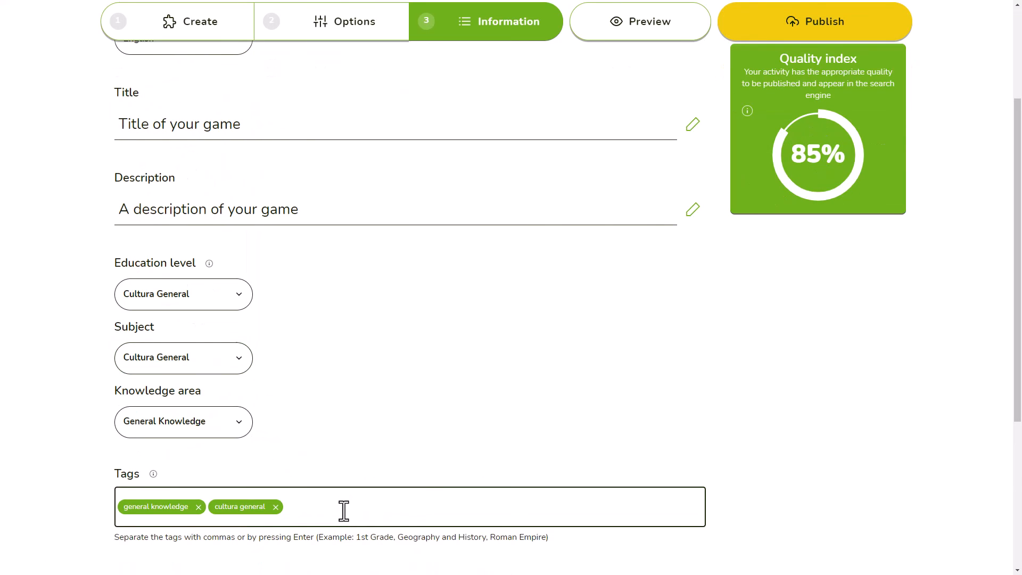
text(tag1)
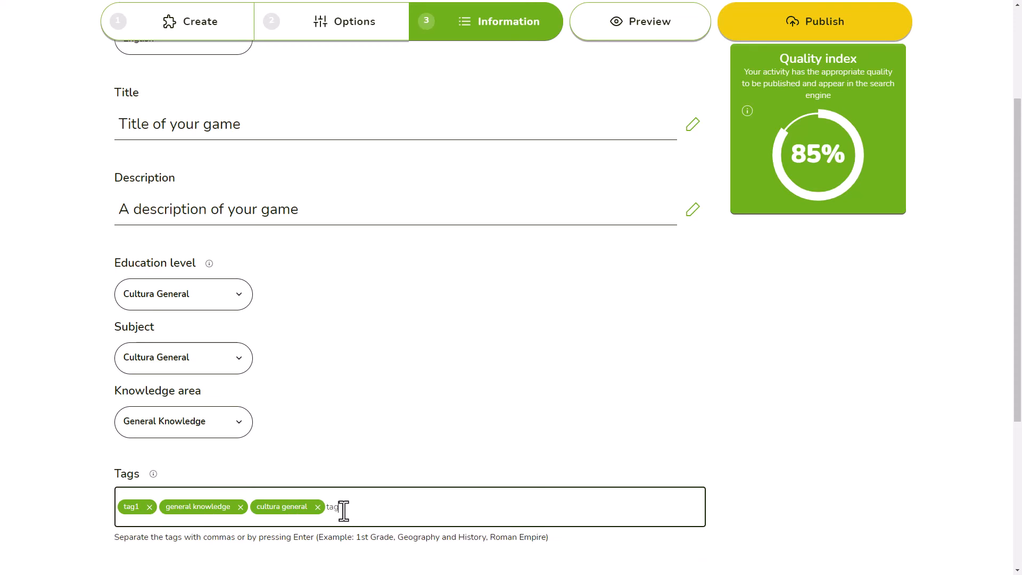
text(tag2)
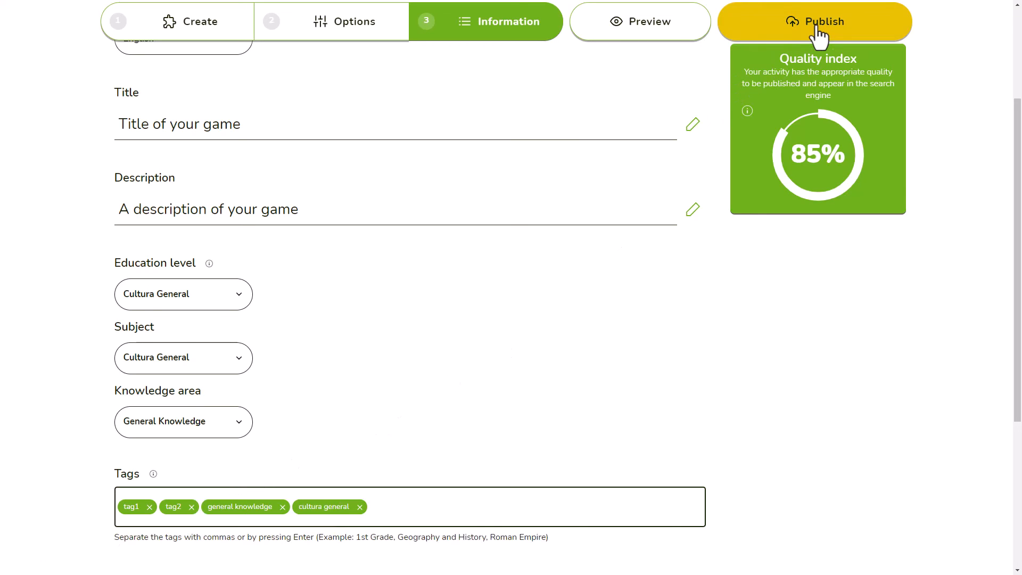
Publish the activity and bring up its share link from the Well done page.
click(813, 21)
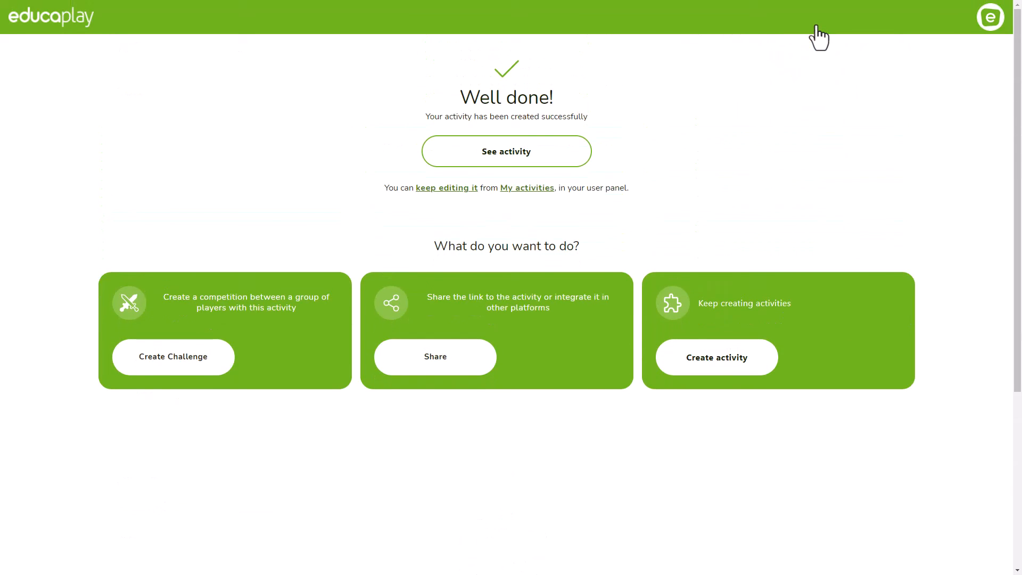
mouse_move(820, 36)
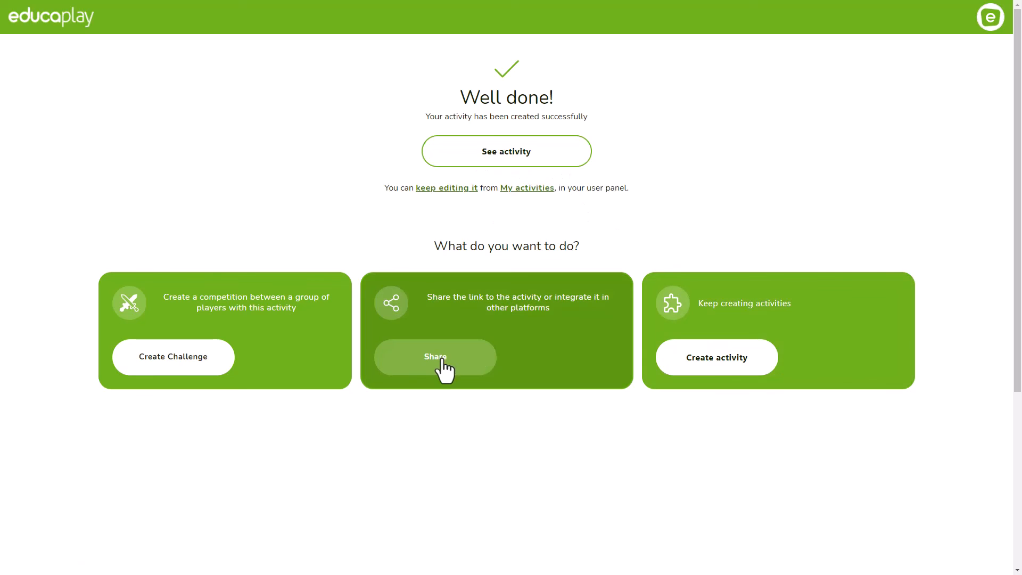
click(435, 357)
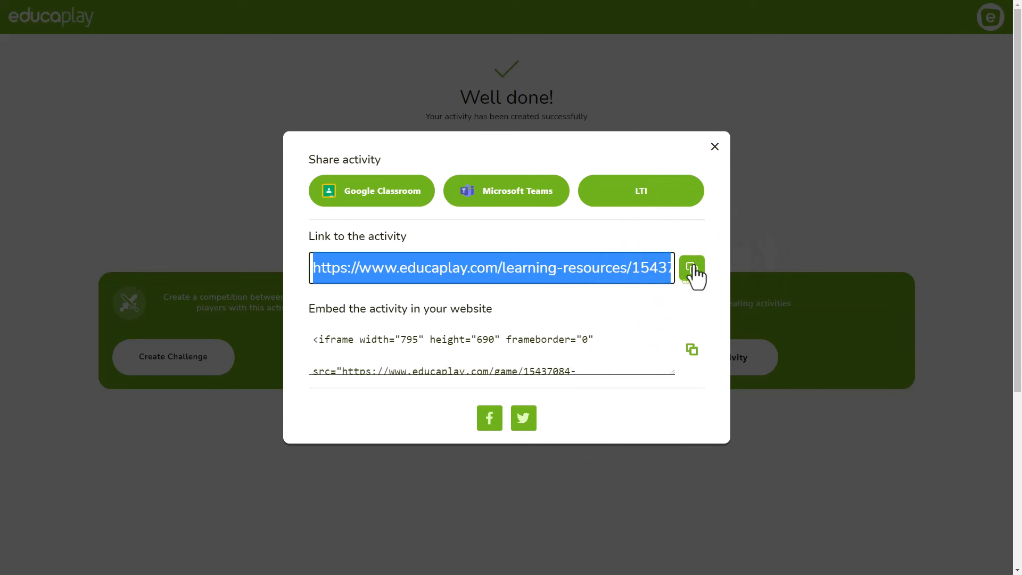
mouse_move(374, 192)
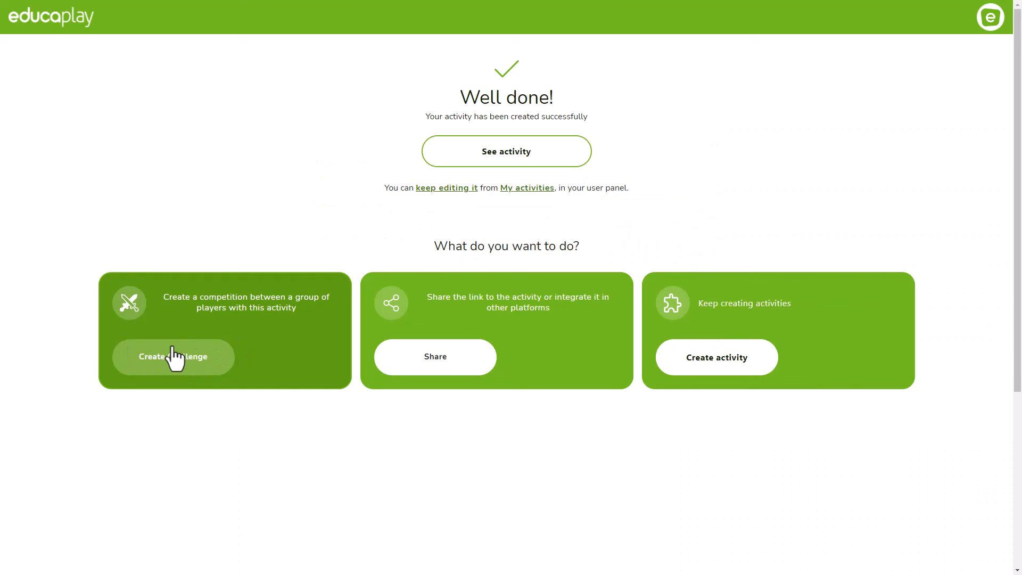
mouse_move(194, 363)
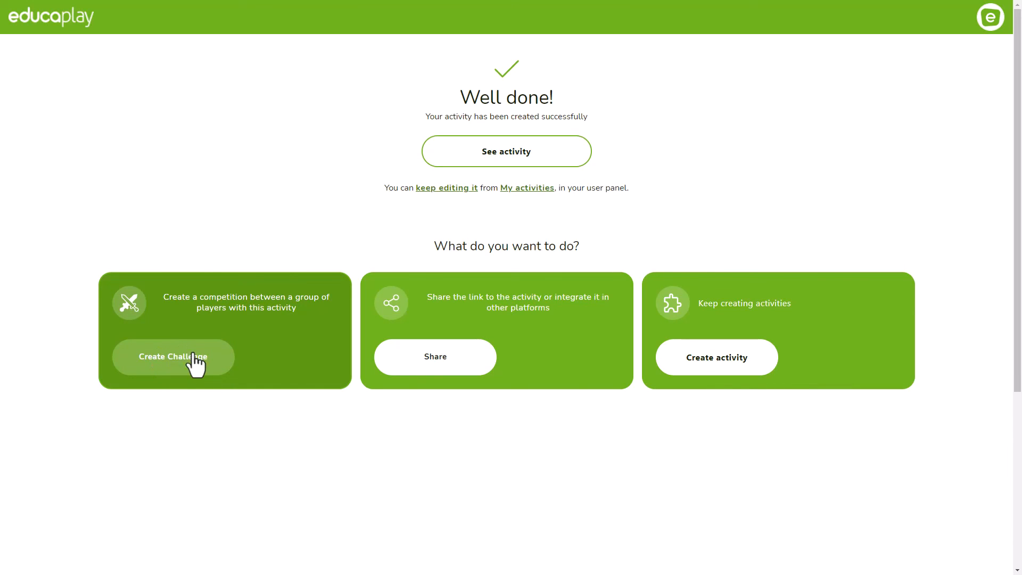